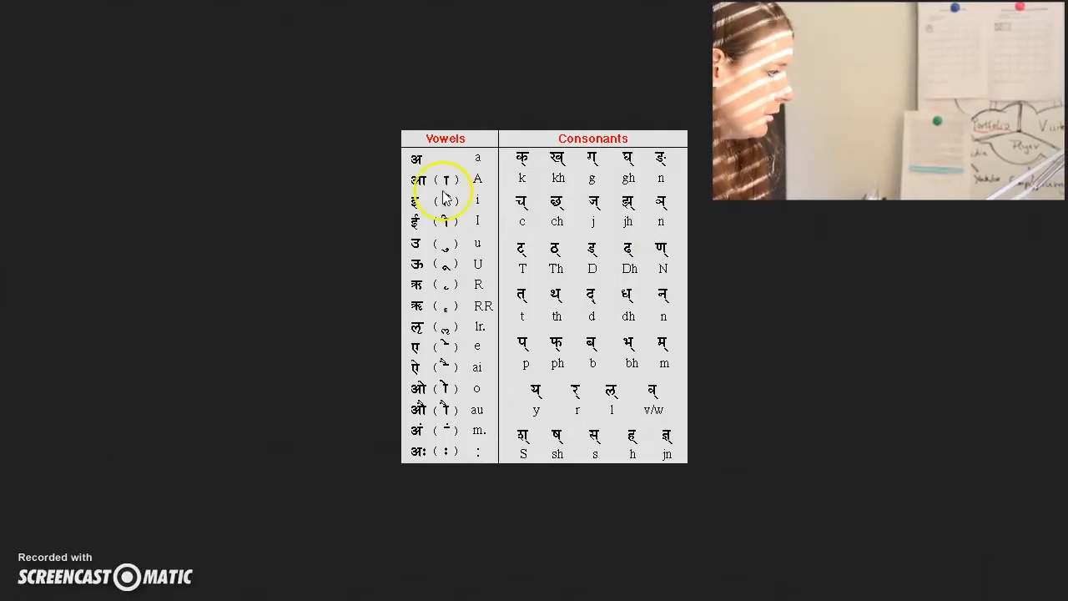
pyautogui.moveTo(413, 402)
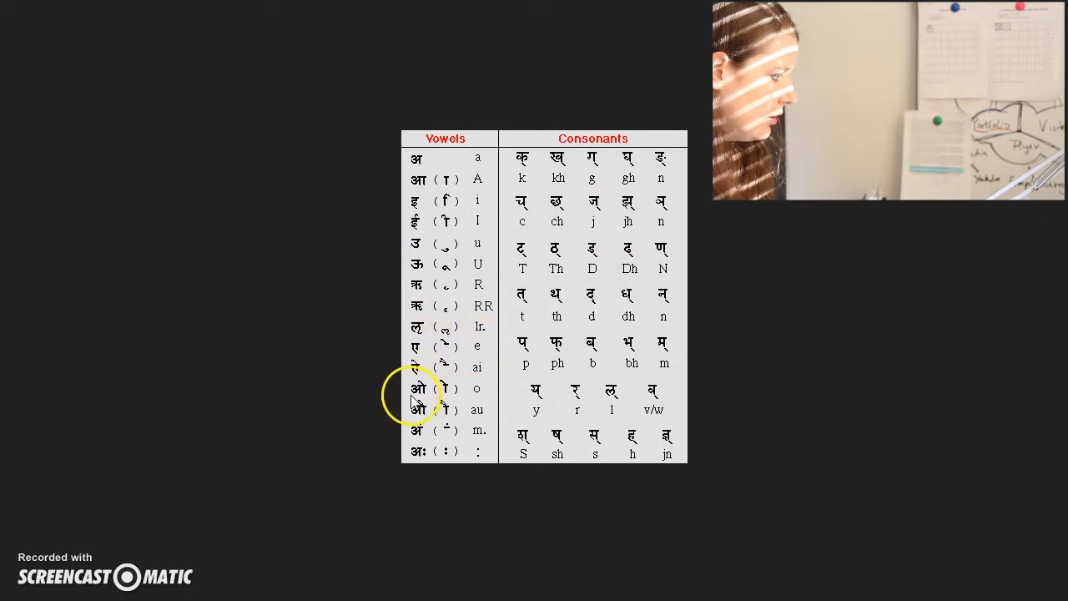
pyautogui.moveTo(411, 353)
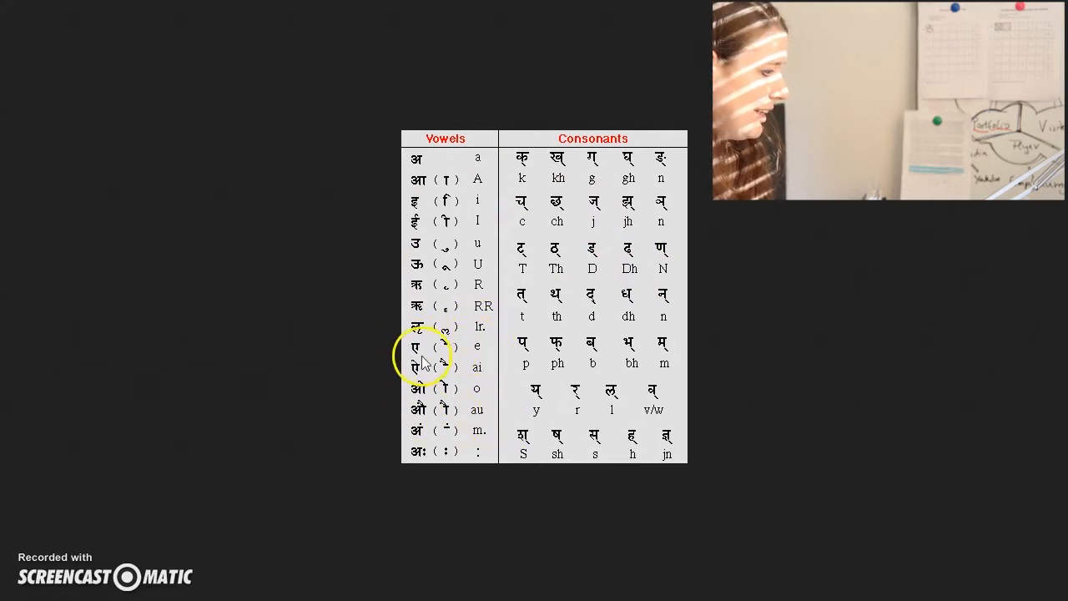
pyautogui.moveTo(408, 409)
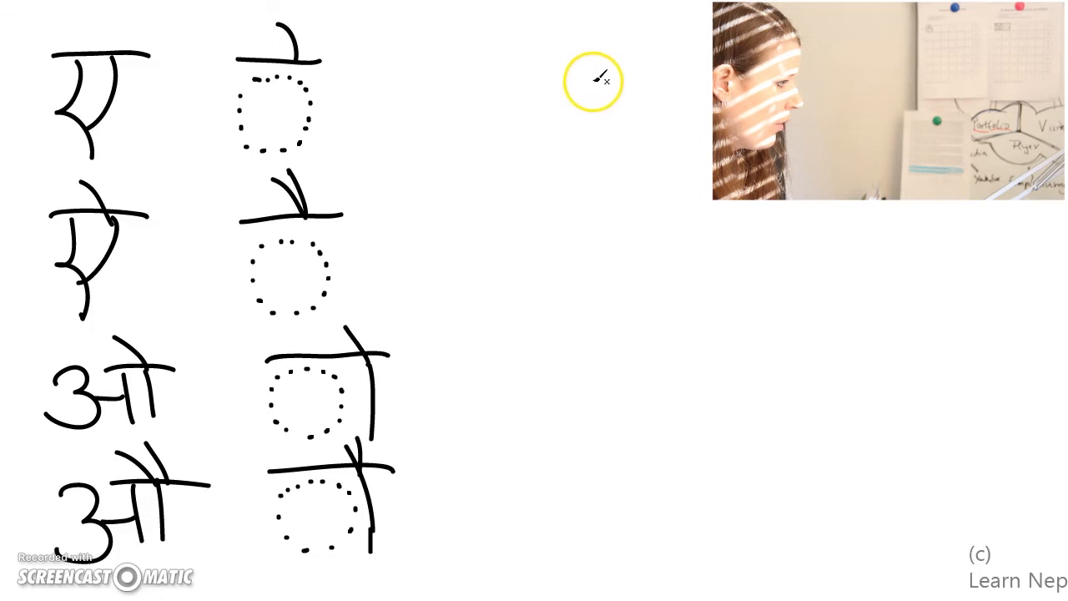
# Step: Handwrite ए, ऐ, ओ and औ, each beside its matra on a dotted circle
pyautogui.moveTo(576, 192); pyautogui.dragTo(601, 284)
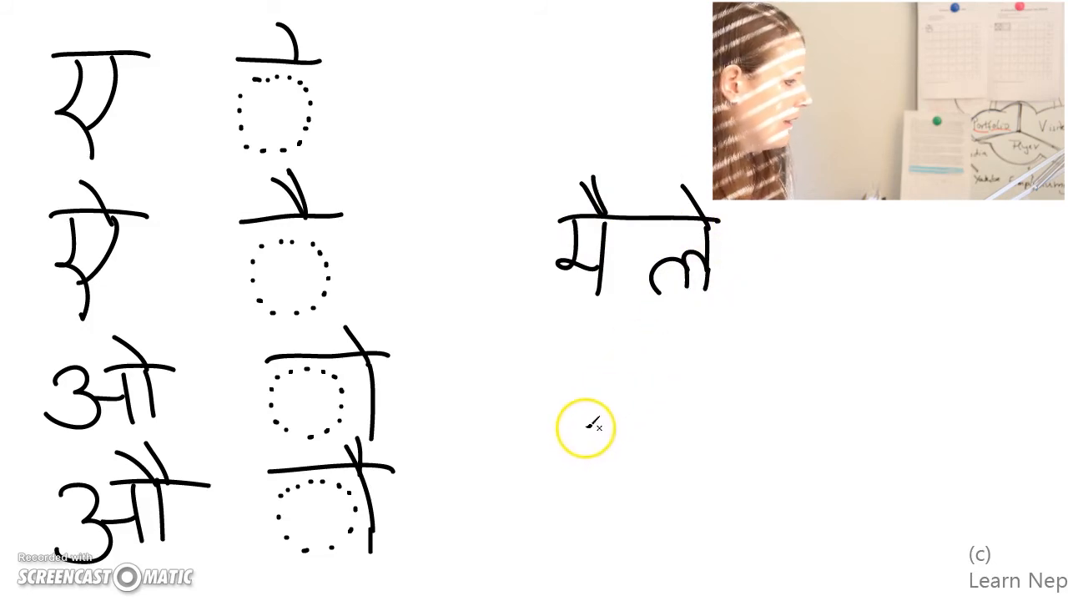
pyautogui.moveTo(638, 385)
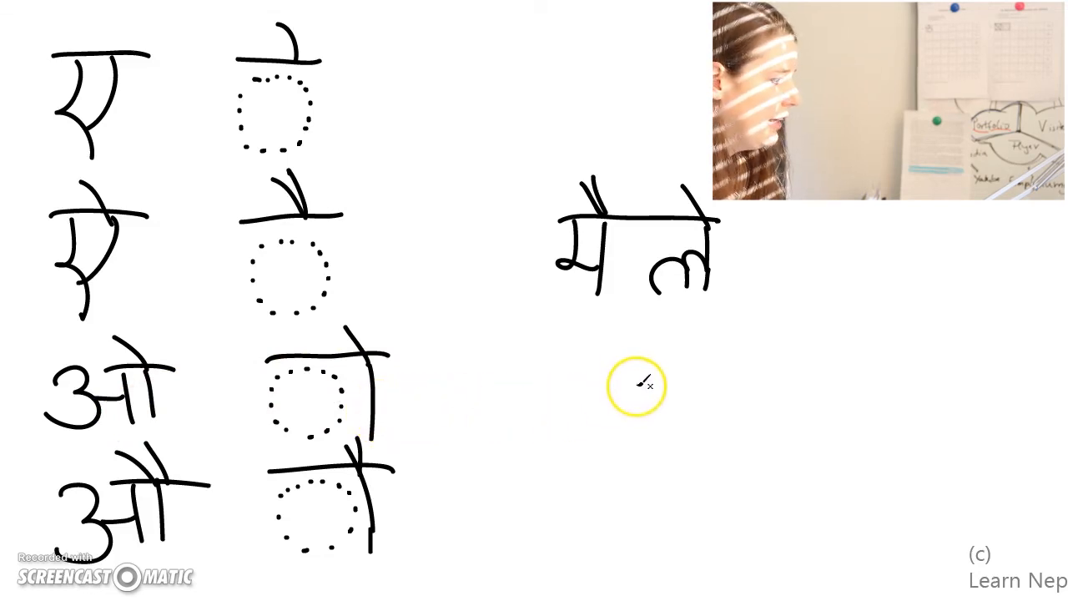